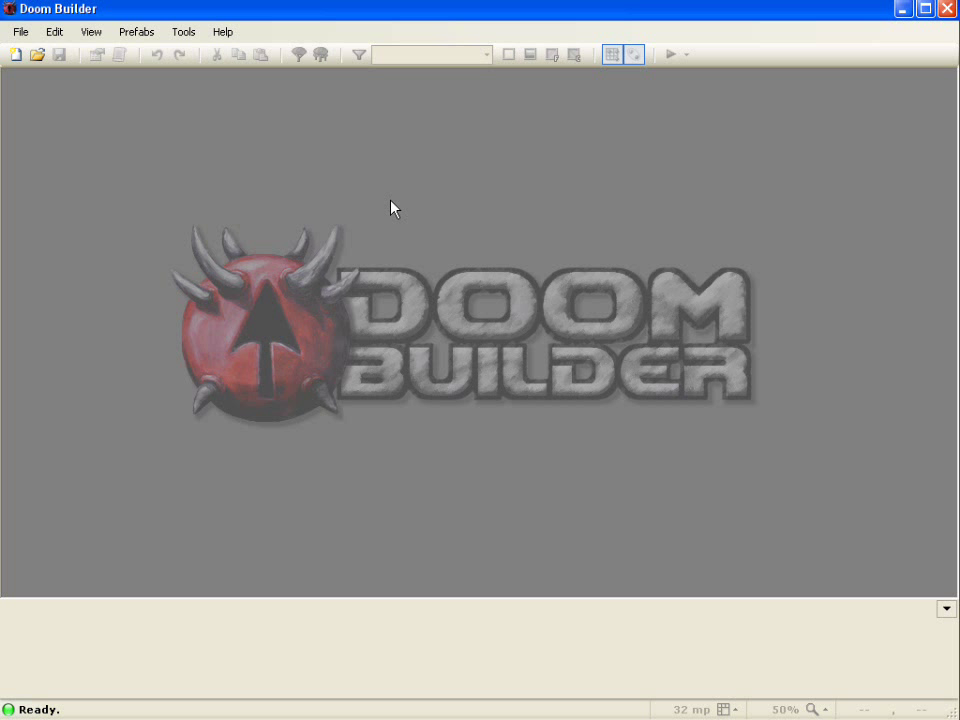
{"action": "mouse_move", "coordinate": [416, 198]}
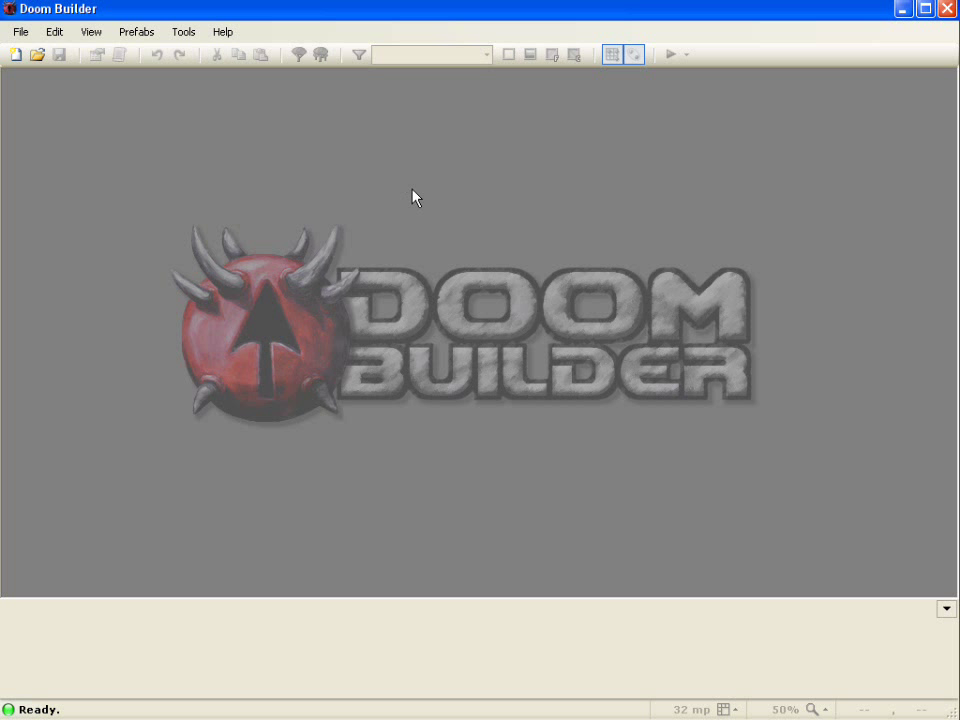
Step: Bring up Game Configurations from the Tools menu and select the Doom 2 configuration
{"action": "left_click", "coordinate": [184, 32]}
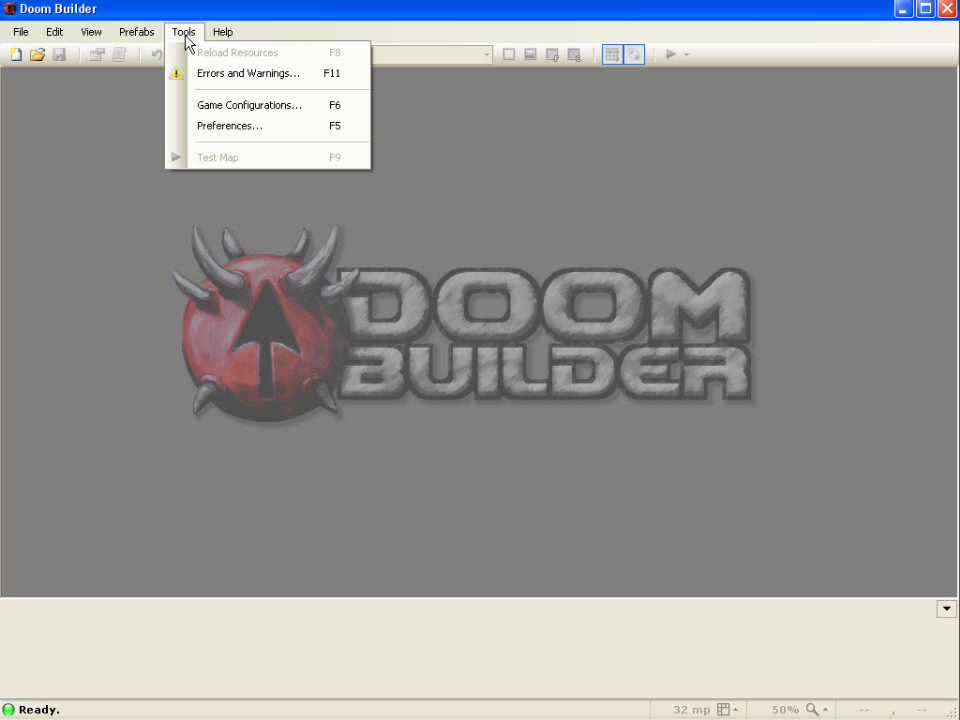
{"action": "left_click", "coordinate": [248, 104]}
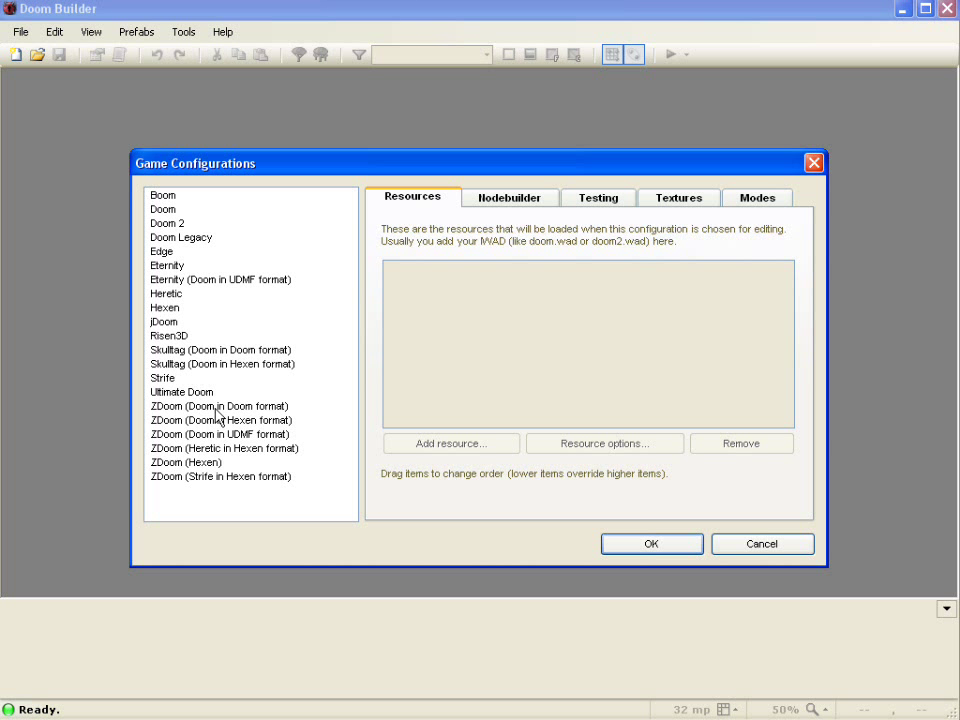
{"action": "left_click", "coordinate": [168, 224]}
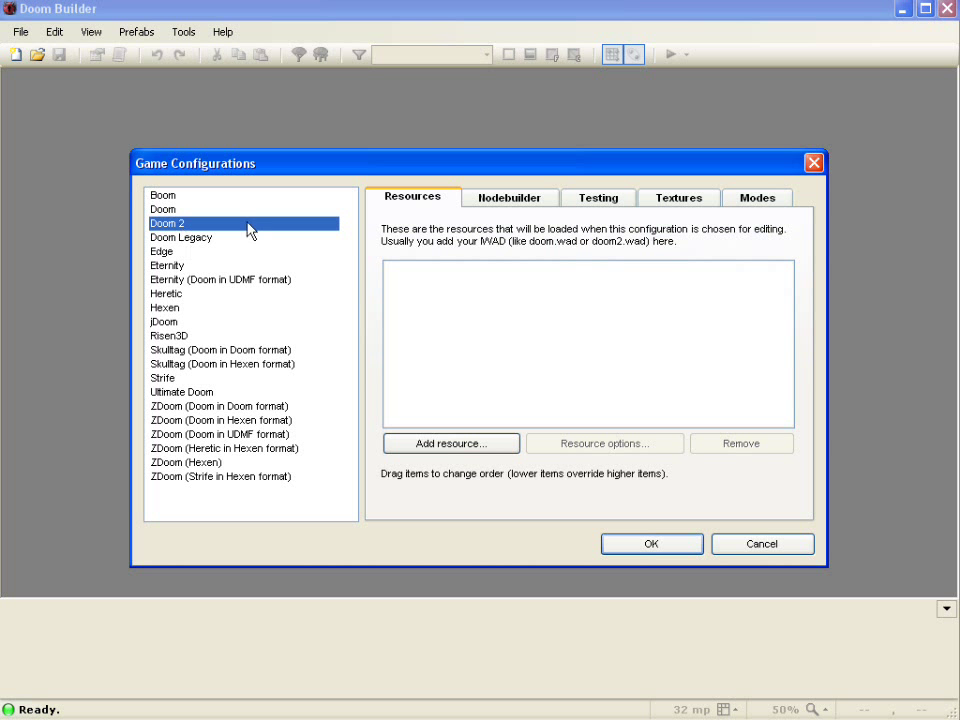
Step: Add doom2.wad as a resource to the Doom 2 configuration and save the changes
{"action": "left_click", "coordinate": [450, 444]}
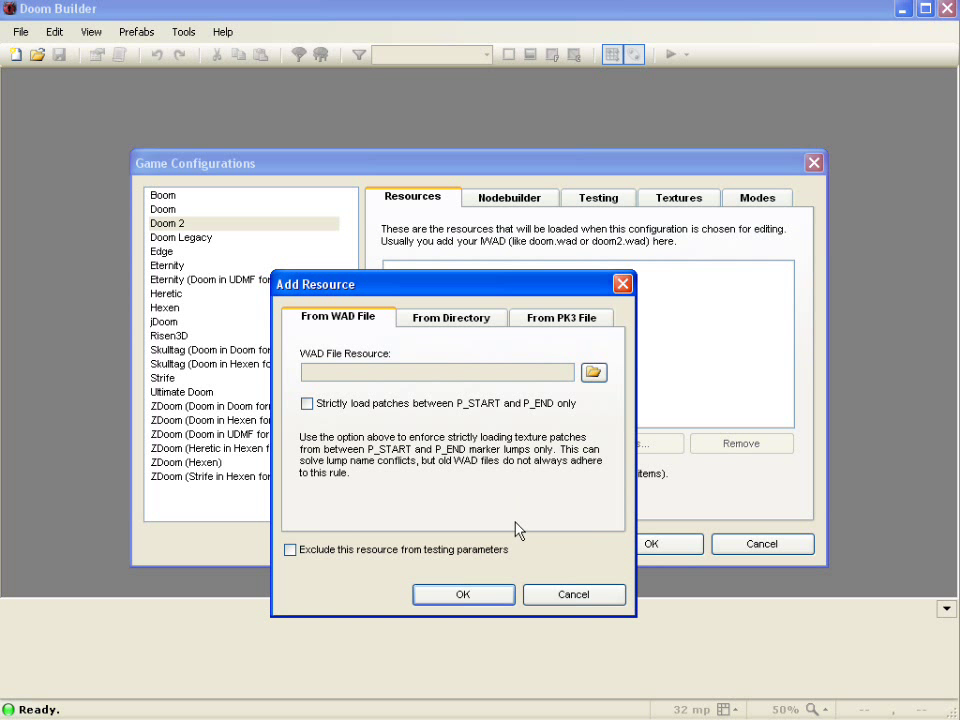
{"action": "left_click", "coordinate": [594, 372]}
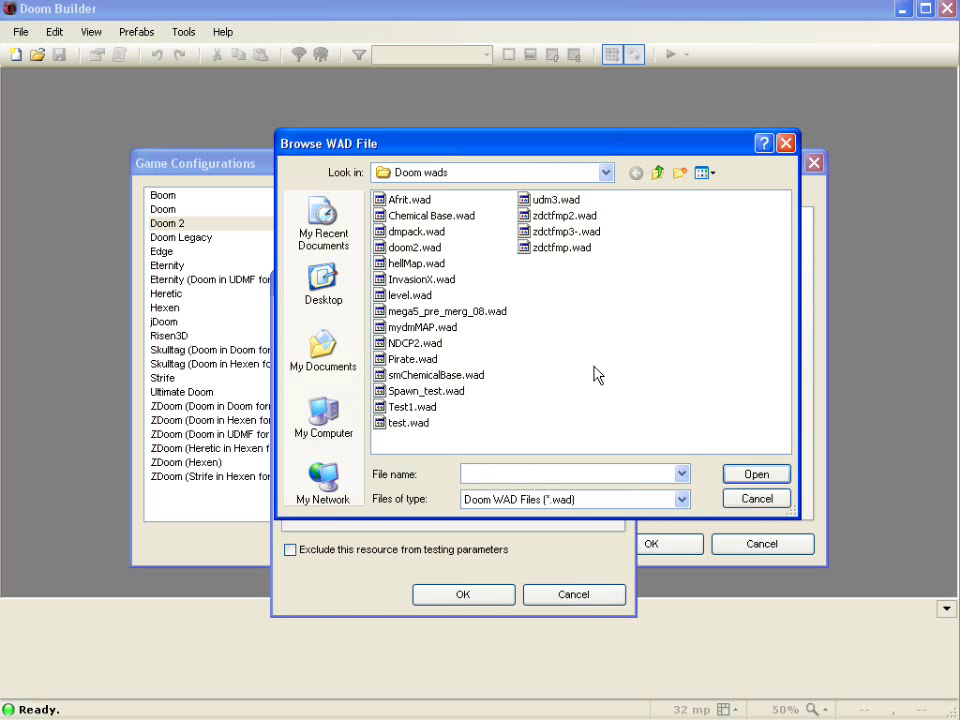
{"action": "left_click", "coordinate": [412, 248]}
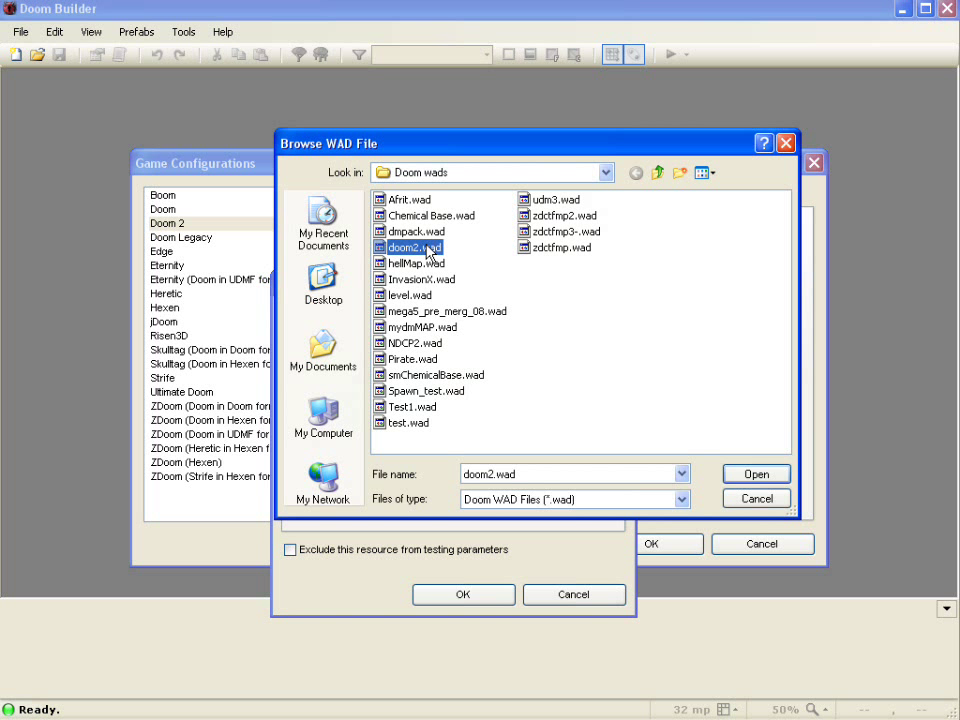
{"action": "left_click", "coordinate": [756, 472]}
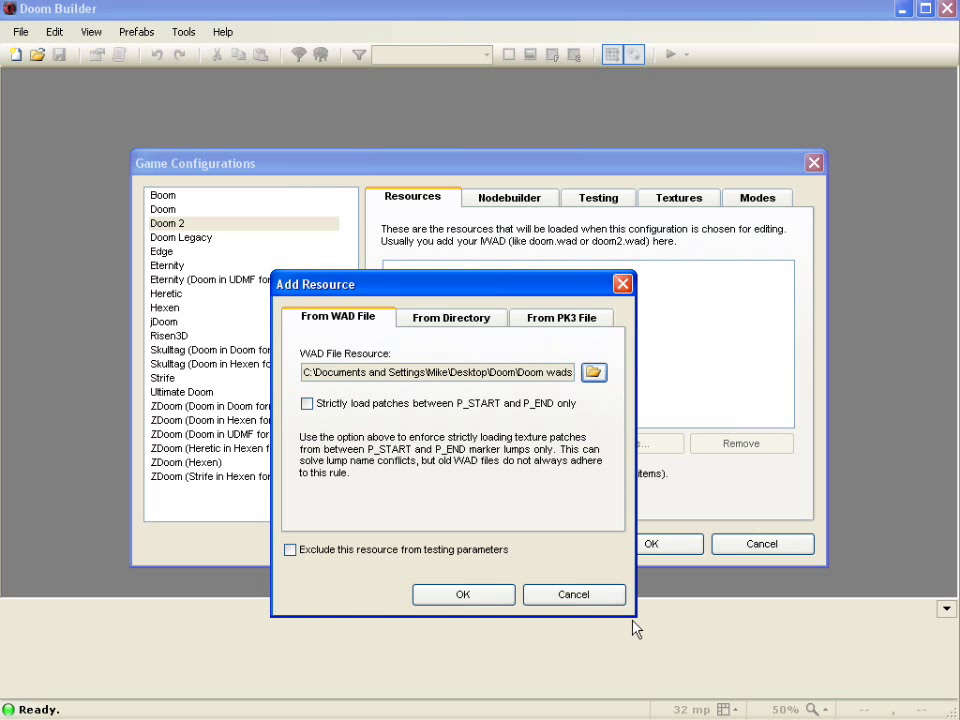
{"action": "left_click", "coordinate": [462, 594]}
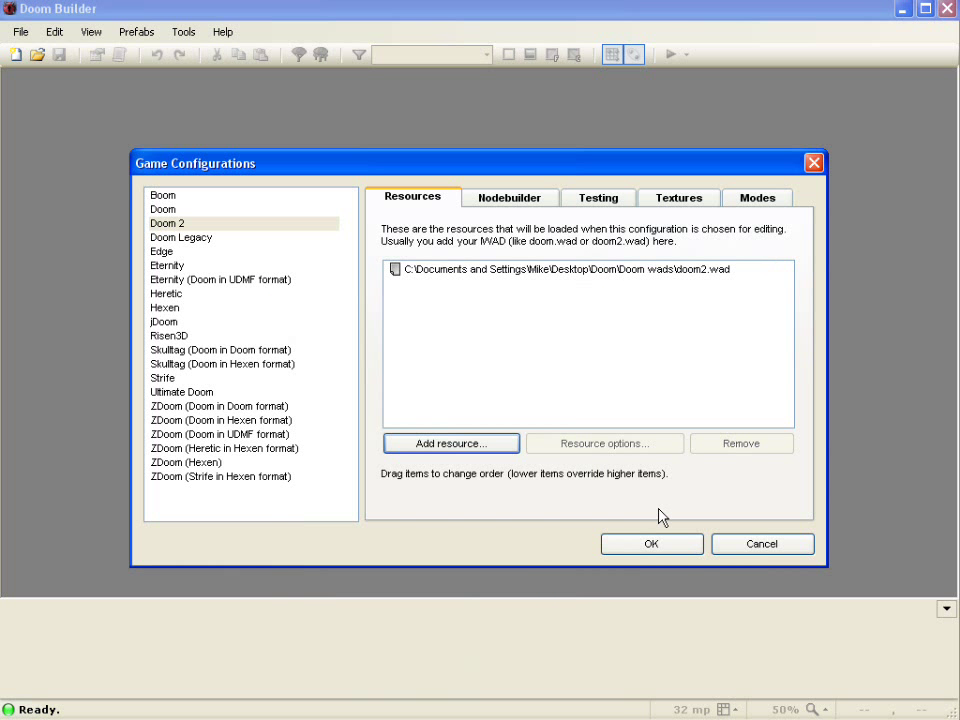
{"action": "left_click", "coordinate": [652, 544]}
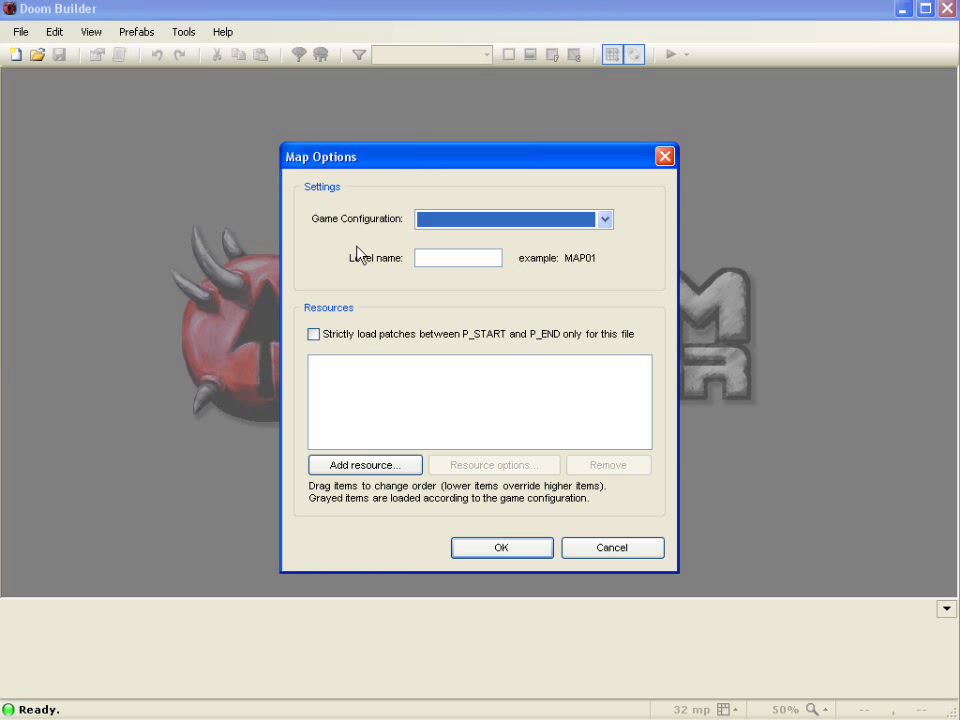
Step: Set the new map's configuration to Doom 2, enter level name MAP30, and create the map
{"action": "left_click", "coordinate": [604, 218]}
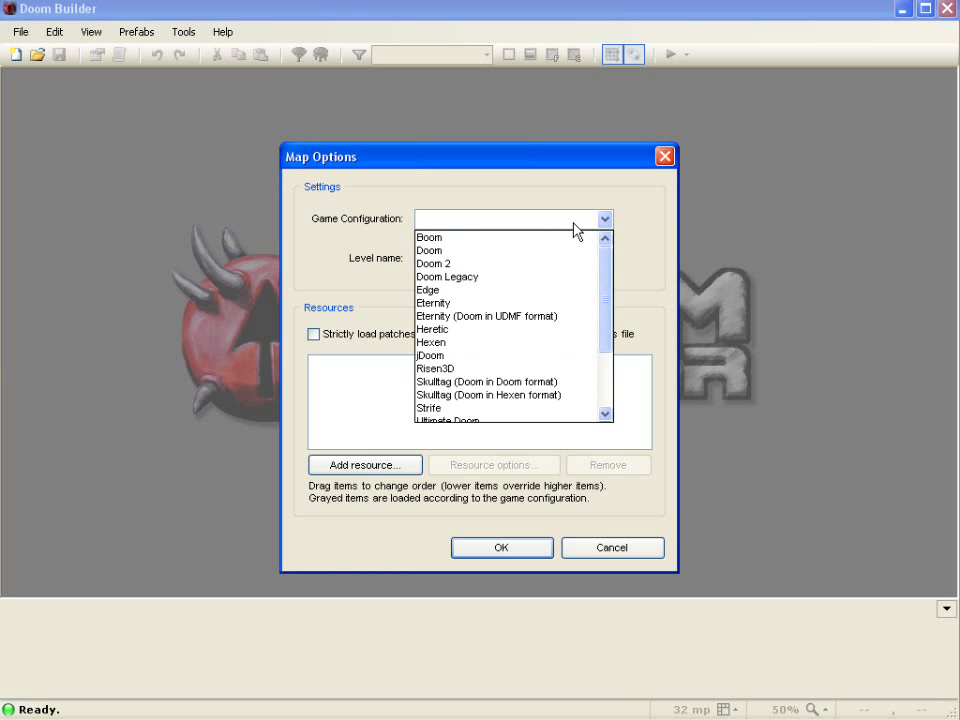
{"action": "left_click", "coordinate": [434, 264]}
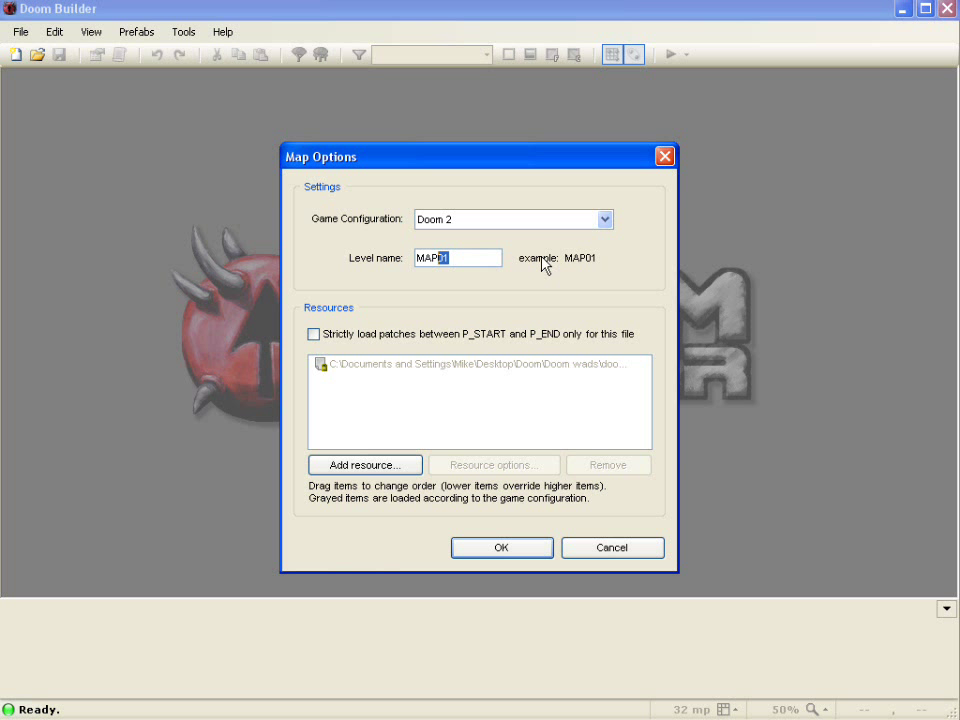
{"action": "type", "text": "MAP30"}
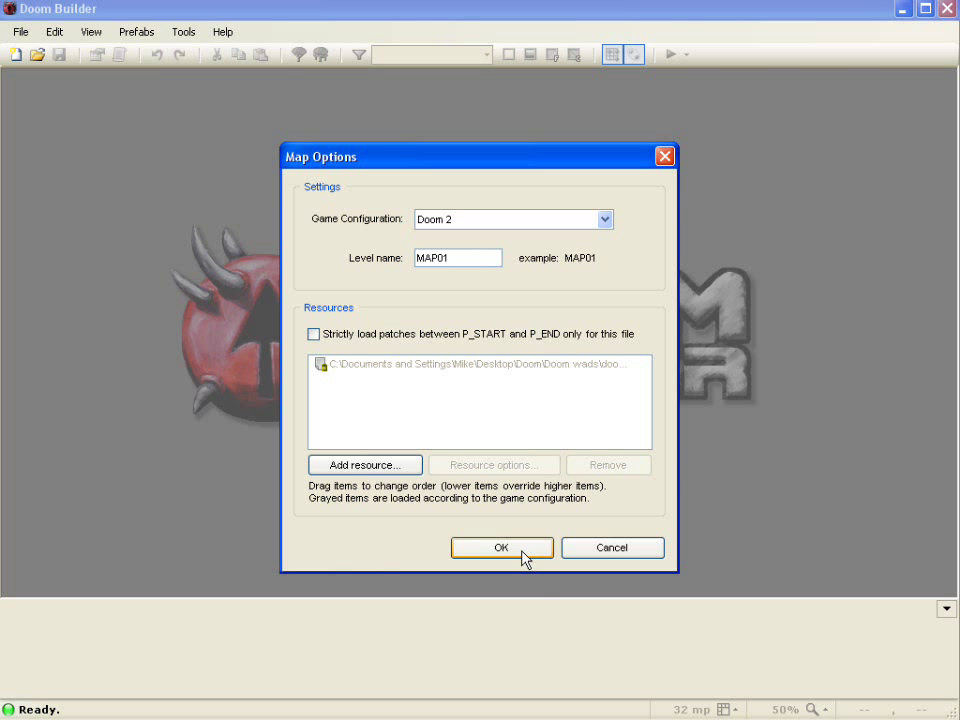
{"action": "left_click", "coordinate": [502, 548]}
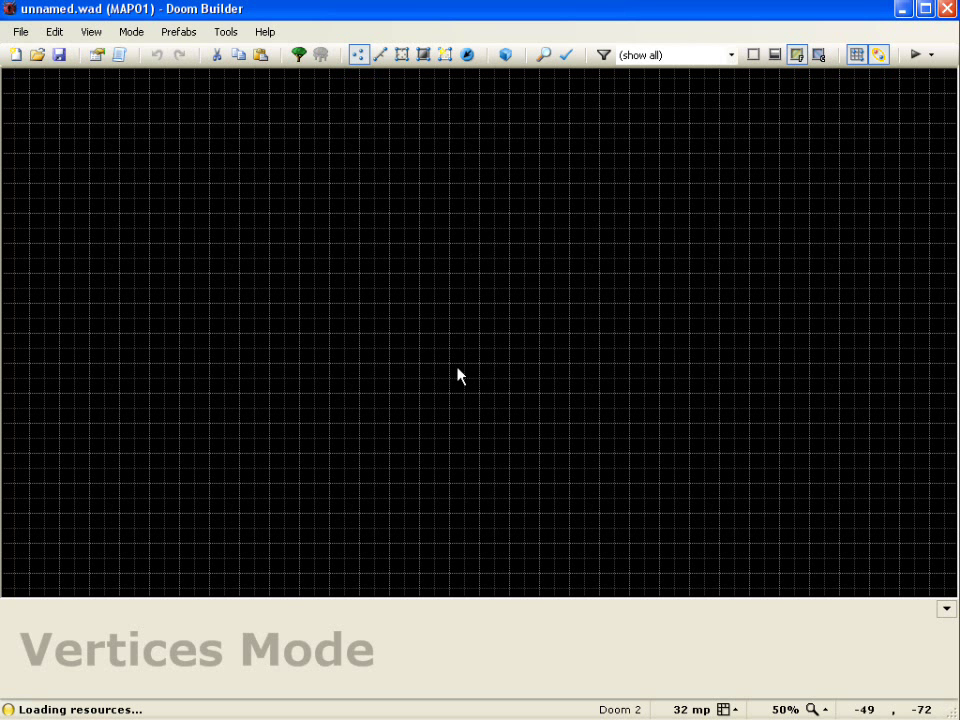
{"action": "mouse_move", "coordinate": [600, 300]}
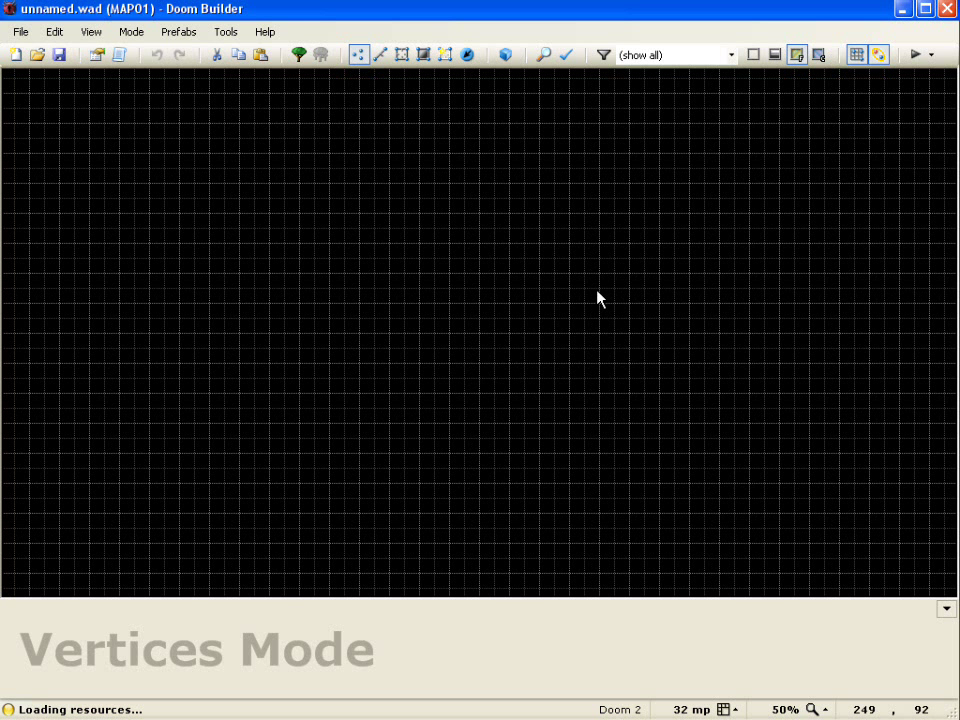